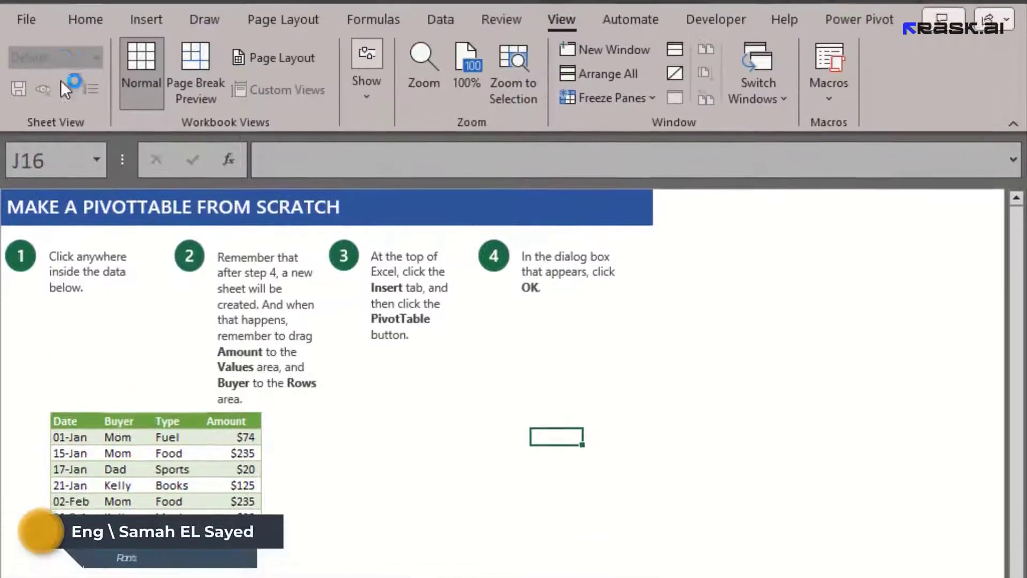
Step: Return from the file home screen and show the tutorial sheet in Page Break Preview
click(25, 19)
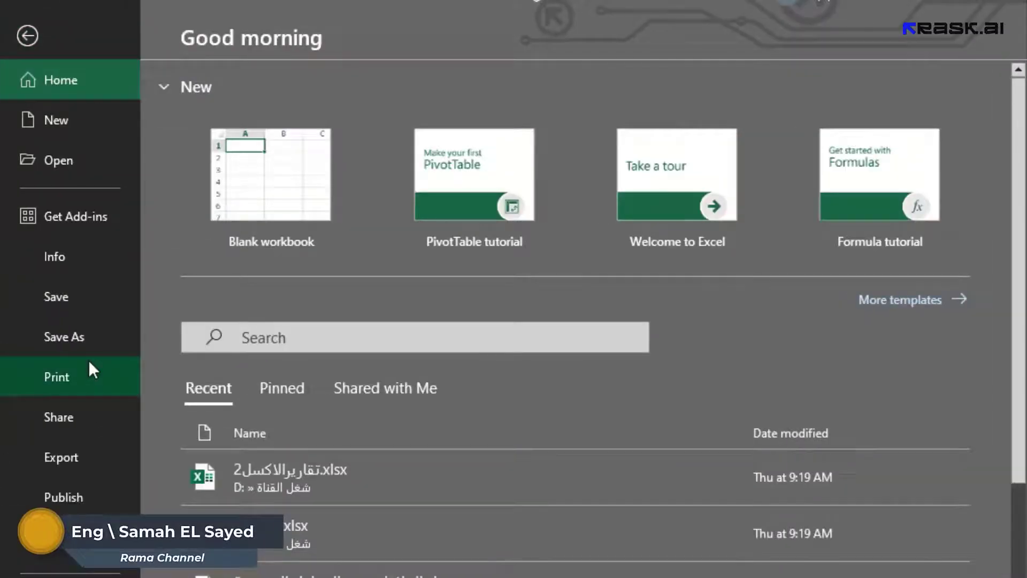
click(56, 376)
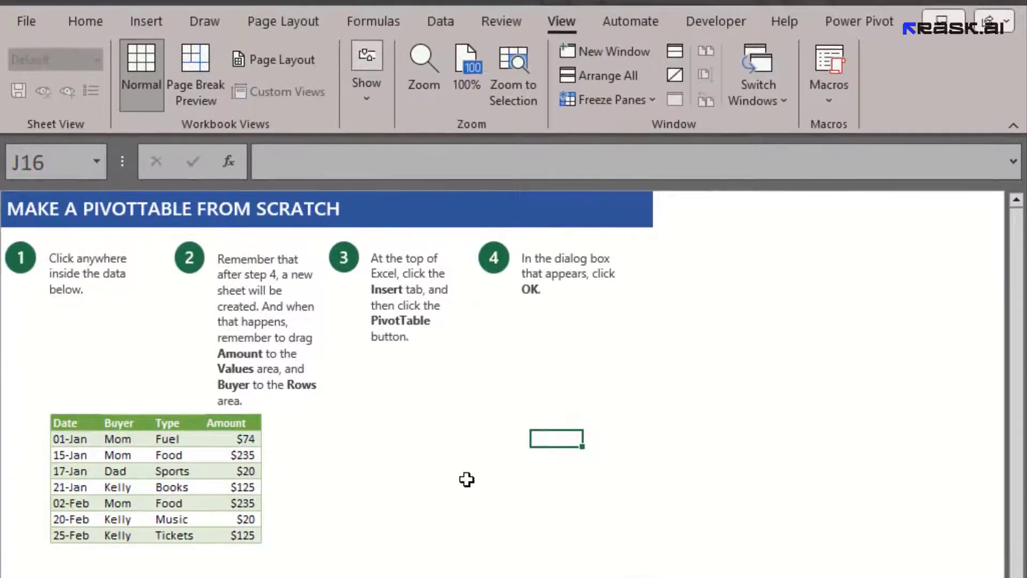
mouse_move(583, 33)
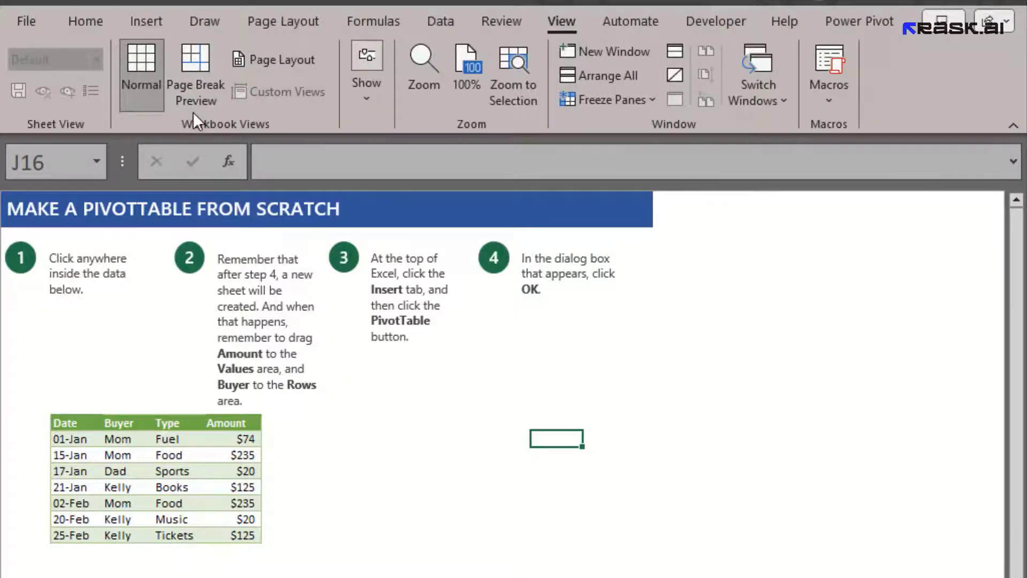
mouse_move(195, 74)
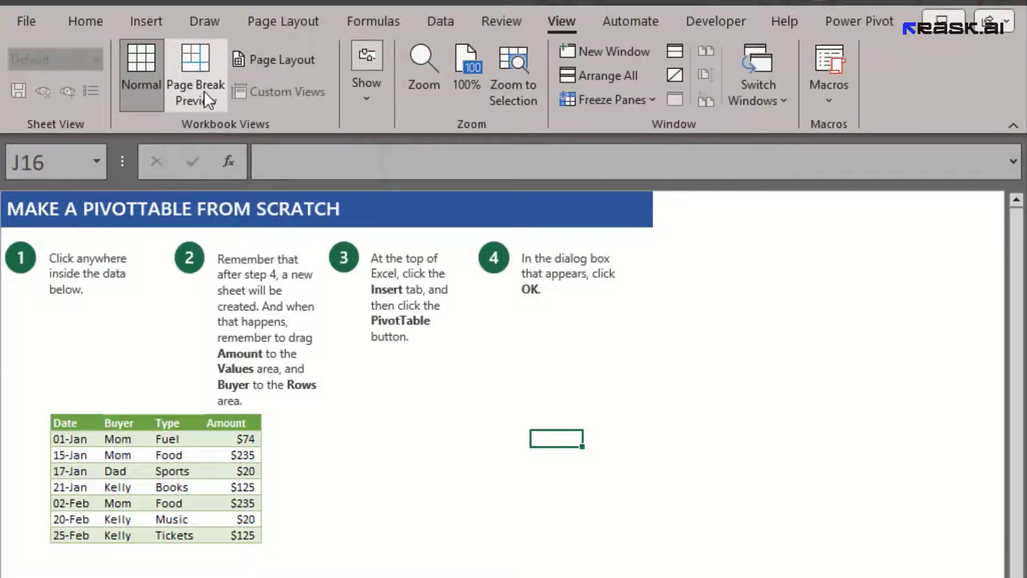
click(194, 65)
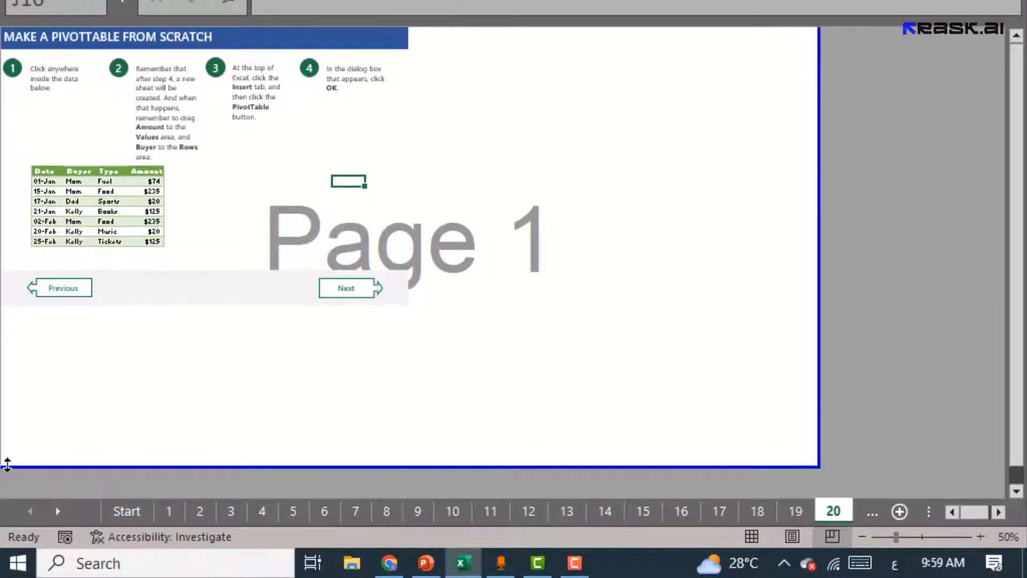
mouse_move(810, 363)
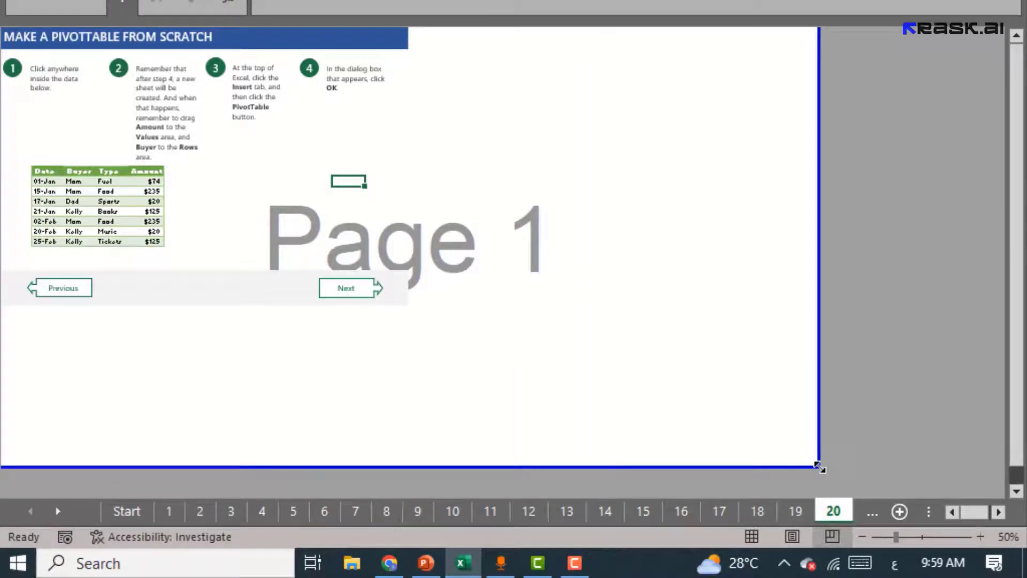
Step: Shrink the blue print-area border from its bottom-right corner around the tutorial content
drag(820, 468, 420, 312)
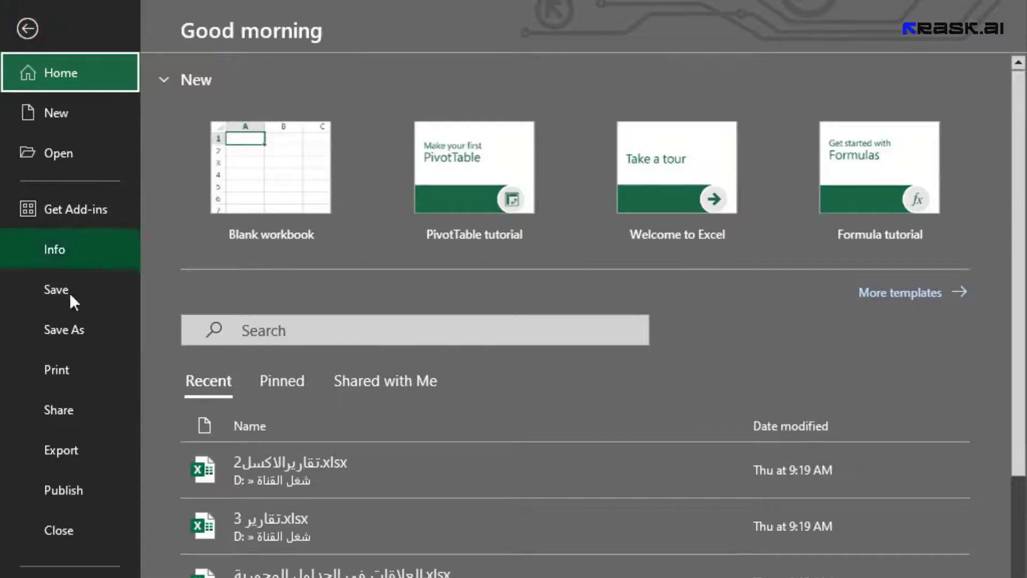
Step: Show the print preview with the sheet fitted onto one portrait Letter page
click(57, 369)
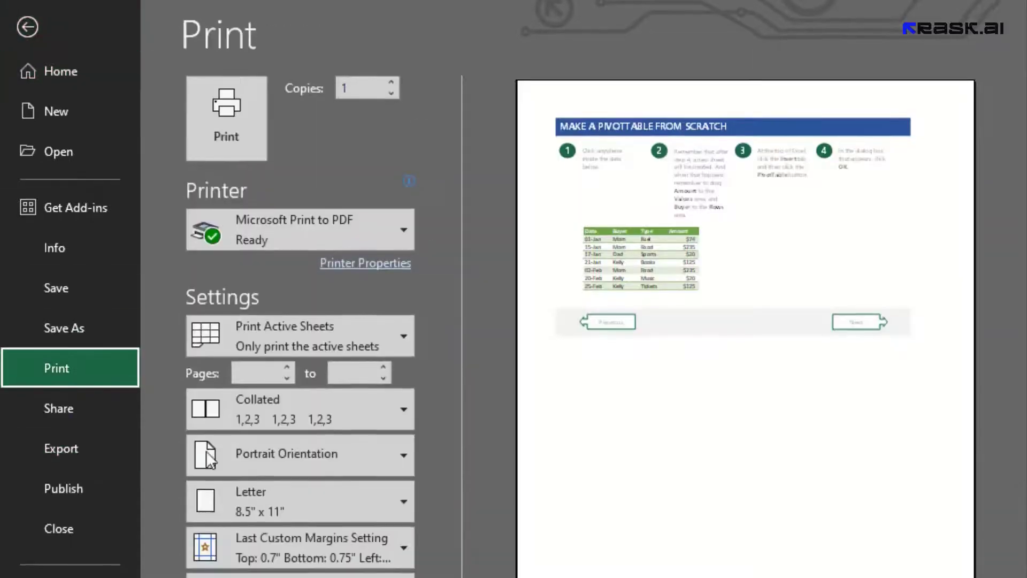
scroll(down, 3)
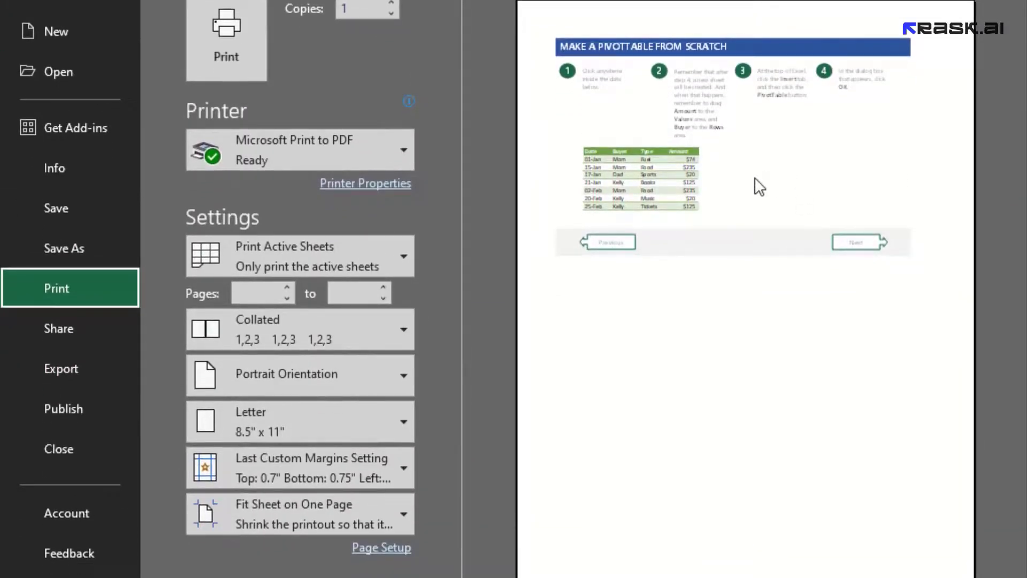
mouse_move(767, 492)
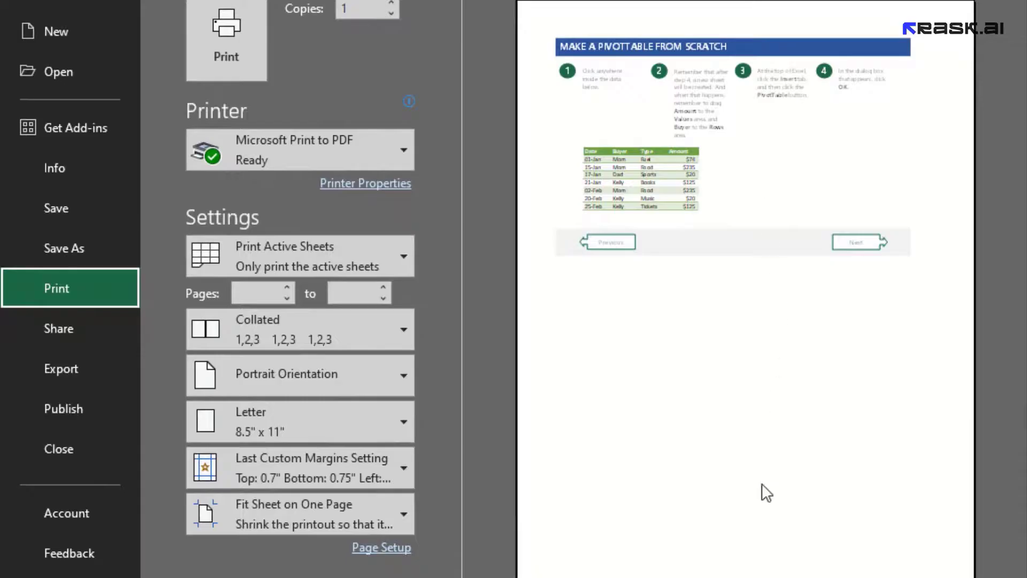